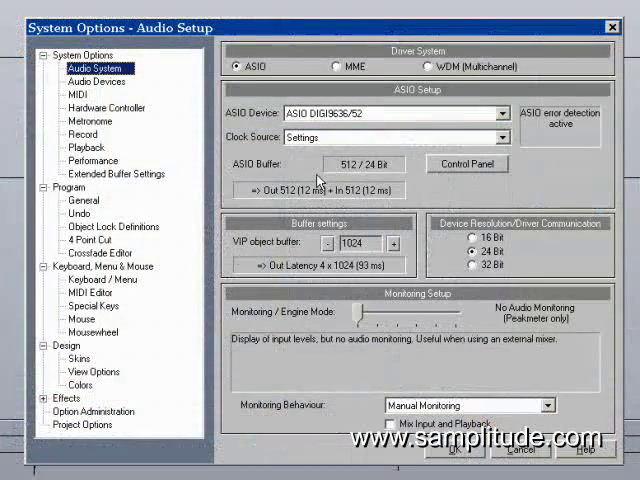
Step: Close the System/View Options dialog and return to the VIP arranger
left_click(92, 372)
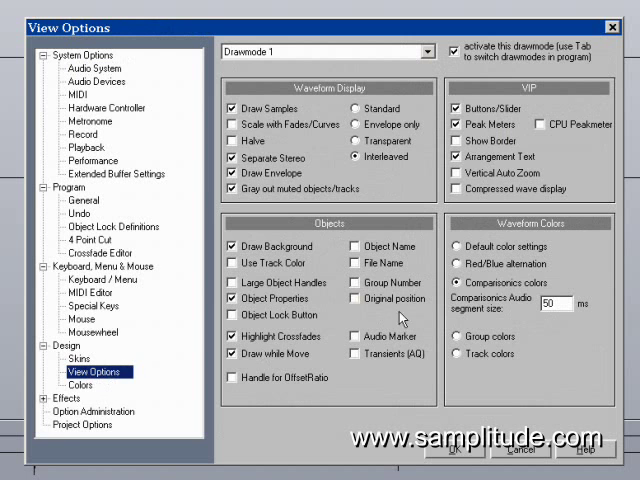
left_click(456, 448)
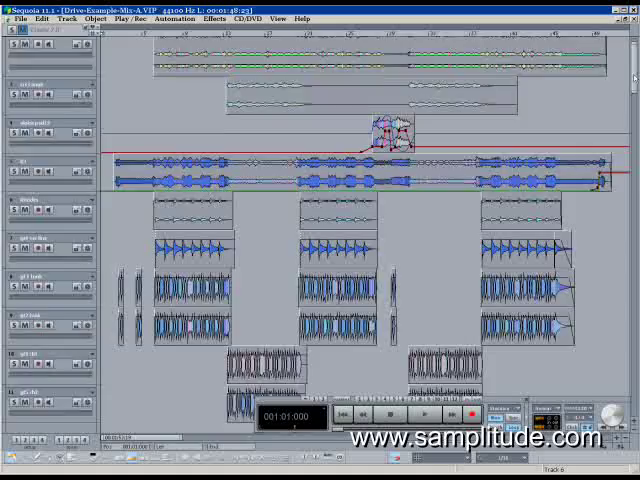
Step: Zoom the arranger so the vocal track's split objects fill the window
scroll("down", 3)
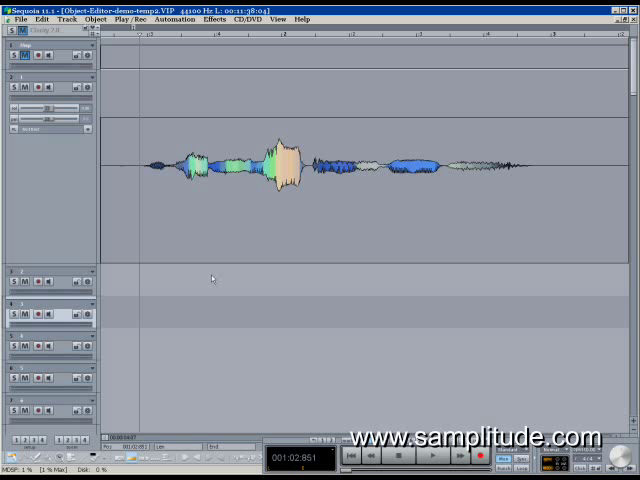
mouse_move(228, 290)
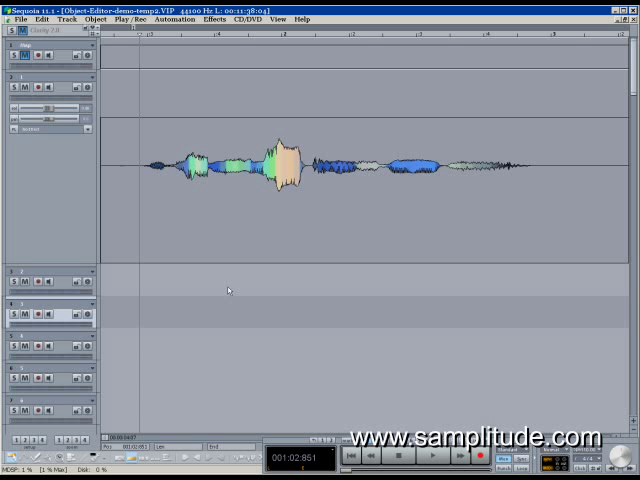
mouse_move(294, 298)
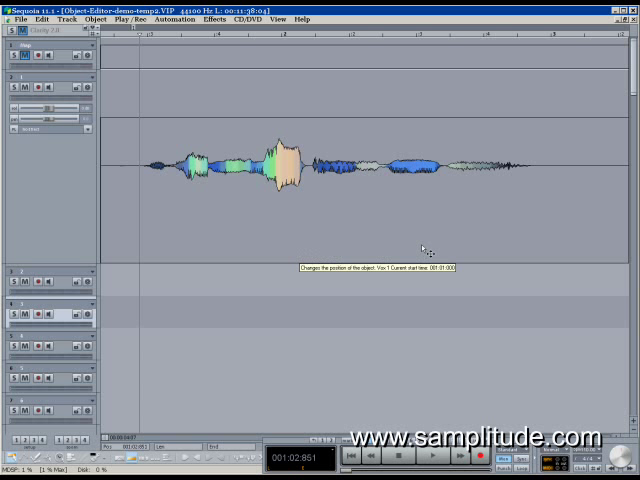
mouse_move(458, 218)
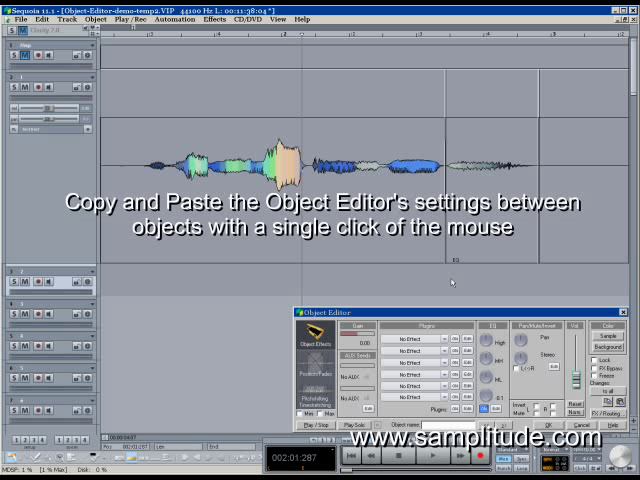
mouse_move(450, 280)
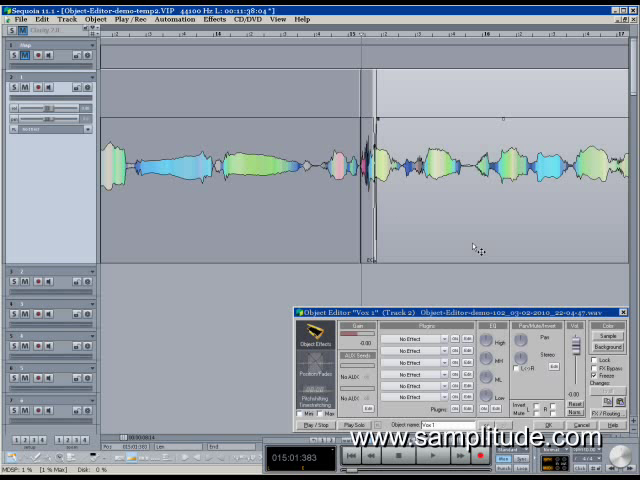
mouse_move(302, 38)
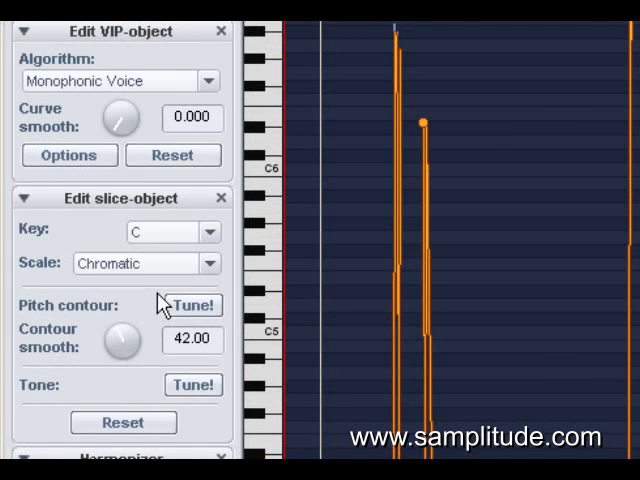
Step: Set the Elastic Audio algorithm to Monophonic Voice with contour smooth 10.00 and tune the vocal
left_click_drag(120, 340, 120, 350)
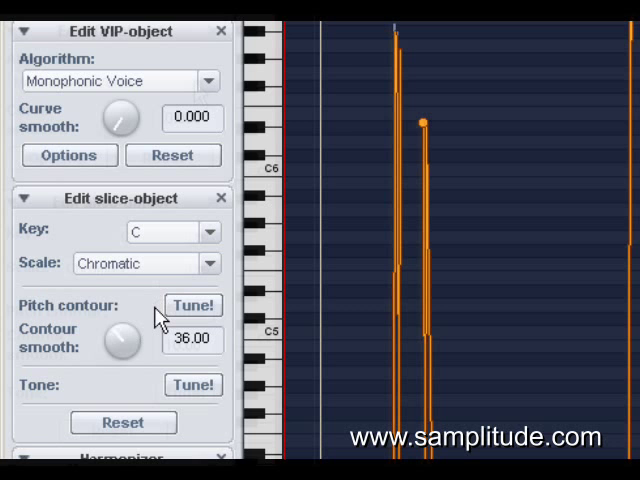
left_click(208, 80)
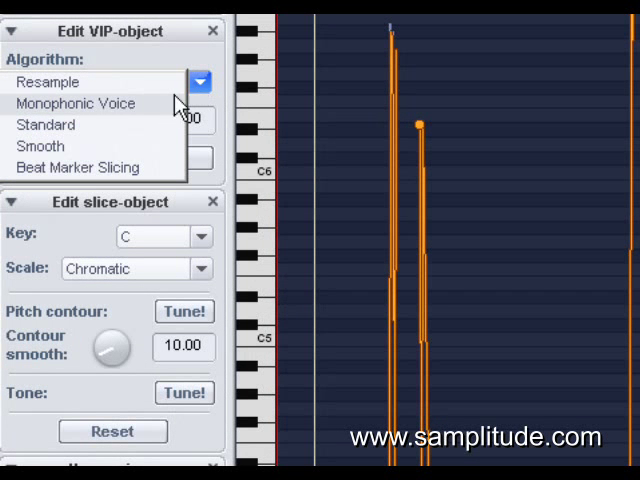
left_click(76, 104)
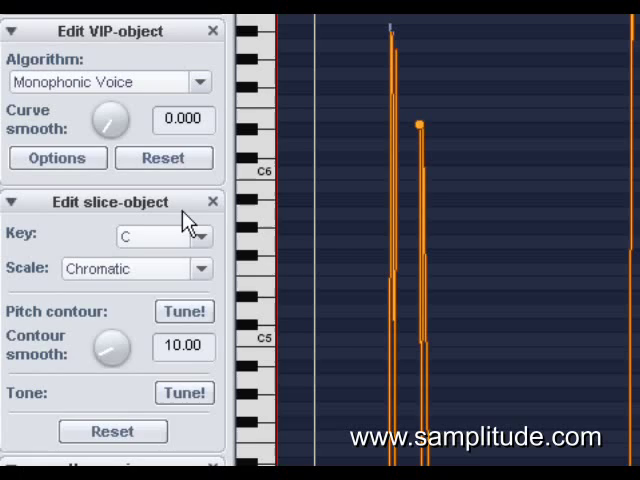
left_click(198, 236)
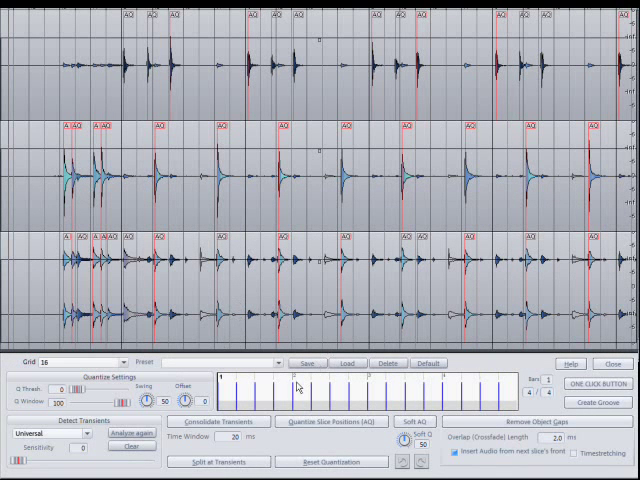
Step: Split the drum audio at its detected transients in the audio quantization dialog
left_click(220, 460)
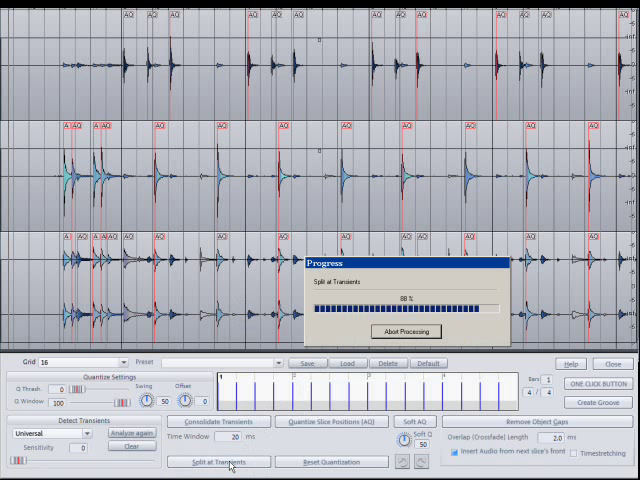
left_click(220, 460)
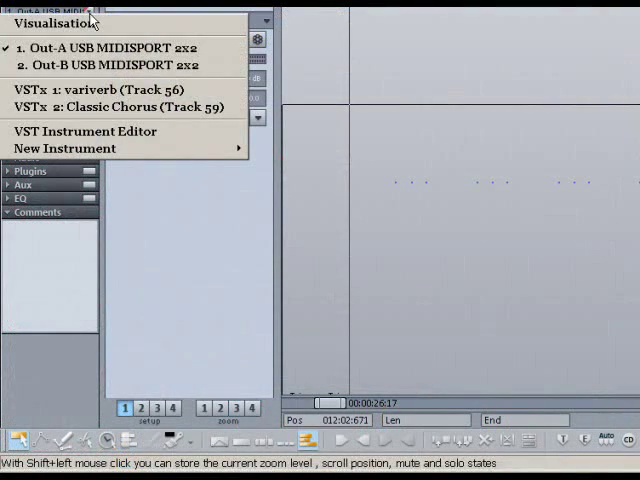
mouse_move(296, 172)
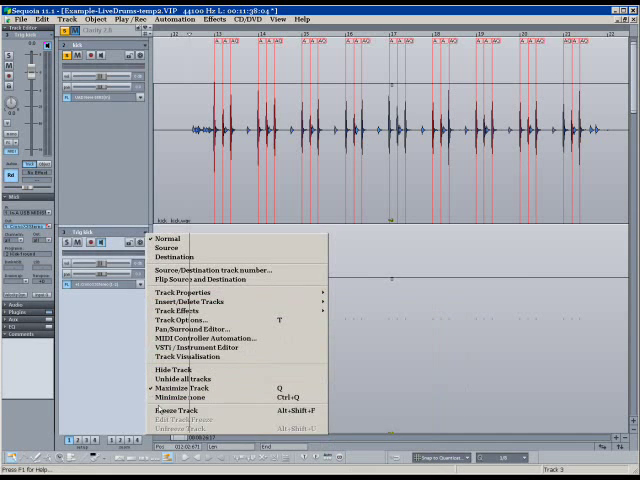
Step: Freeze the instrument track with the triggered replacement drum sounds
left_click(180, 406)
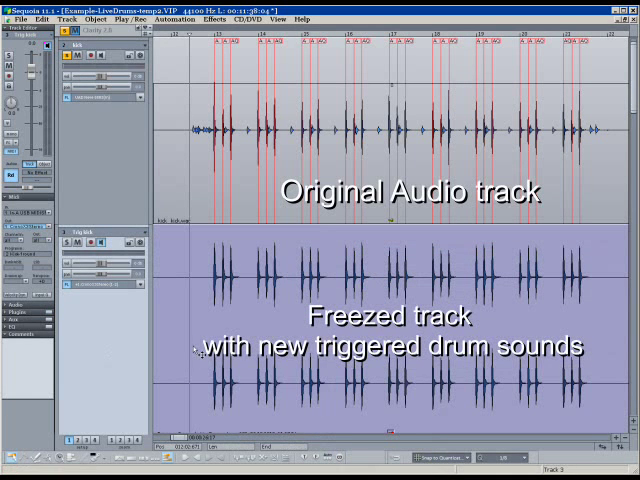